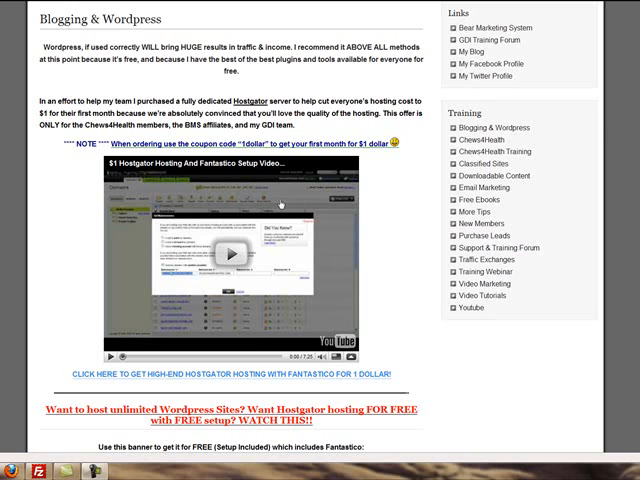
- Scroll the hosting post down to the HostGator banner and coupon code paragraph
{"action": "scroll", "scroll_direction": "down", "scroll_amount": 3}
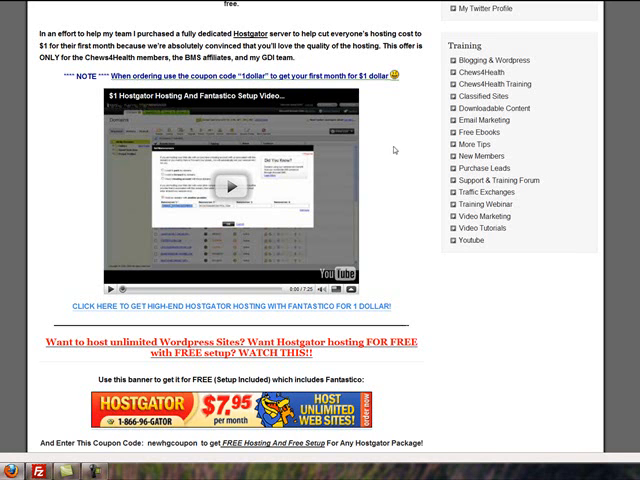
- Scroll further to the Baby plan pricing text and the Complete Wordpress Setup Guide
{"action": "scroll", "scroll_direction": "down", "scroll_amount": 3}
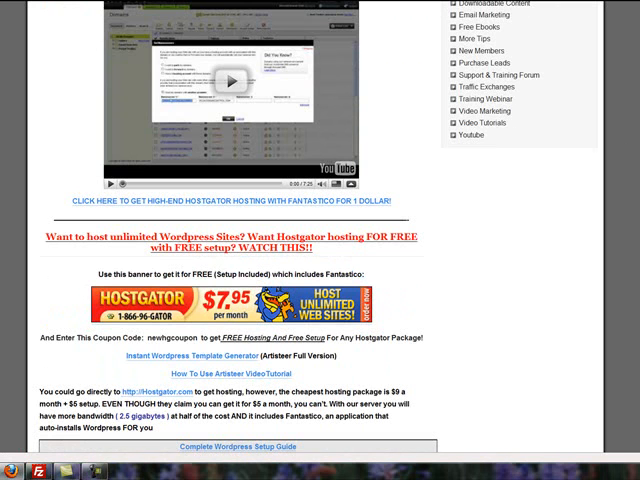
{"action": "scroll", "scroll_direction": "down", "scroll_amount": 3}
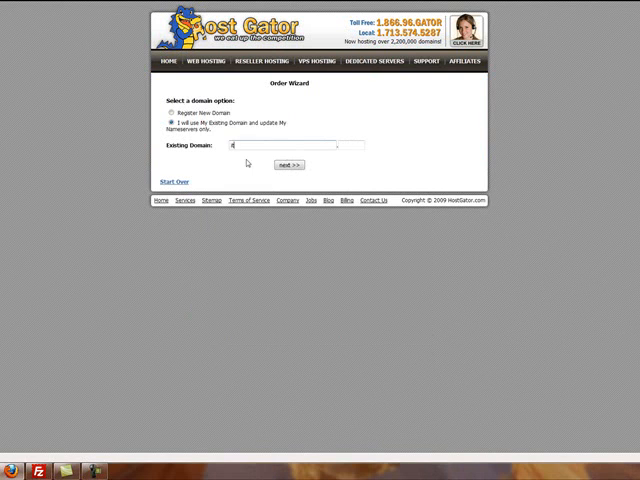
- Enter the existing domain 'tsfree' and add it to proceed to package selection
{"action": "type", "text": "tsfree"}
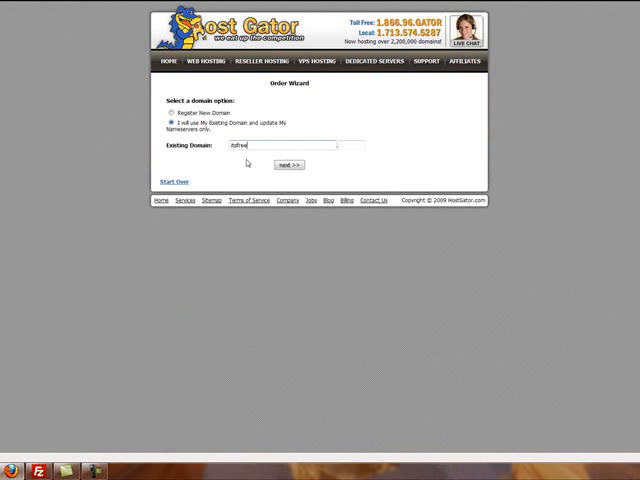
{"action": "left_click", "coordinate": [294, 164]}
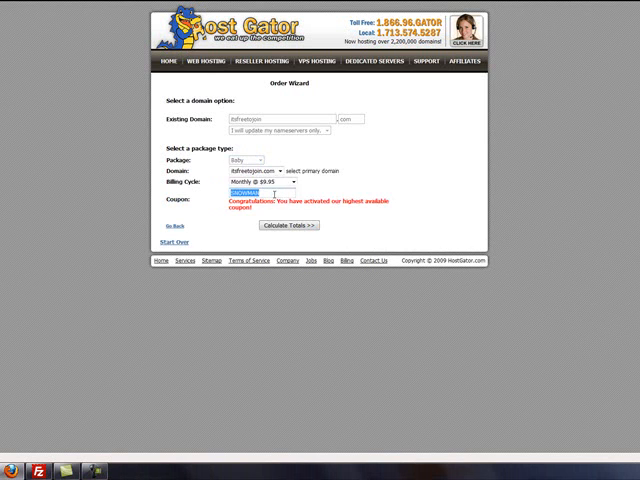
- Apply coupon 'newhgcoupon' and calculate the discounted order totals
{"action": "type", "text": "newhgcoupon"}
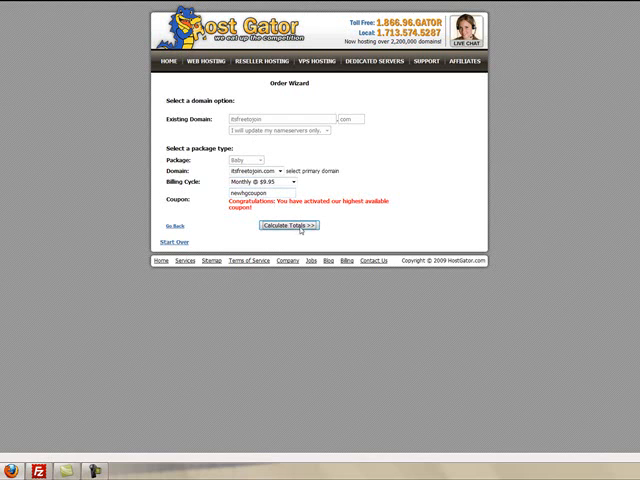
{"action": "left_click", "coordinate": [290, 224]}
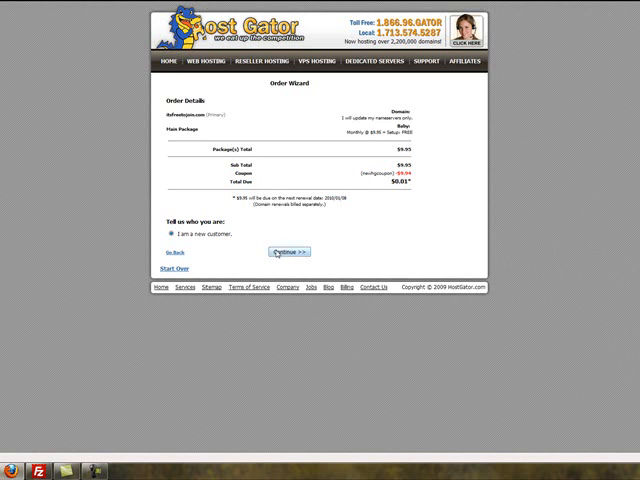
- Continue as a new customer to the contact, login and payment form
{"action": "left_click", "coordinate": [288, 252]}
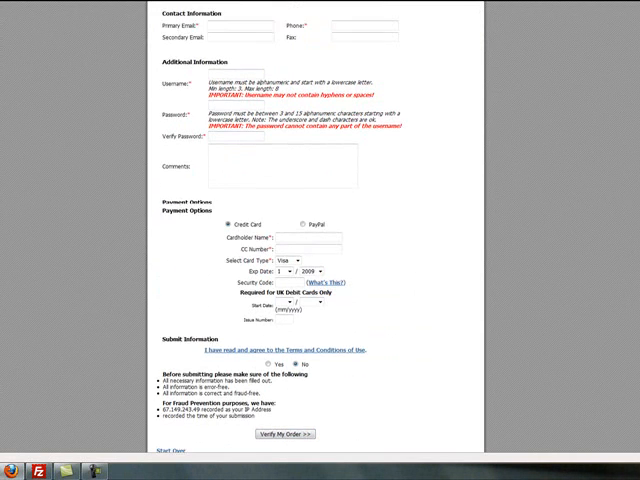
{"action": "scroll", "scroll_direction": "up", "scroll_amount": 3}
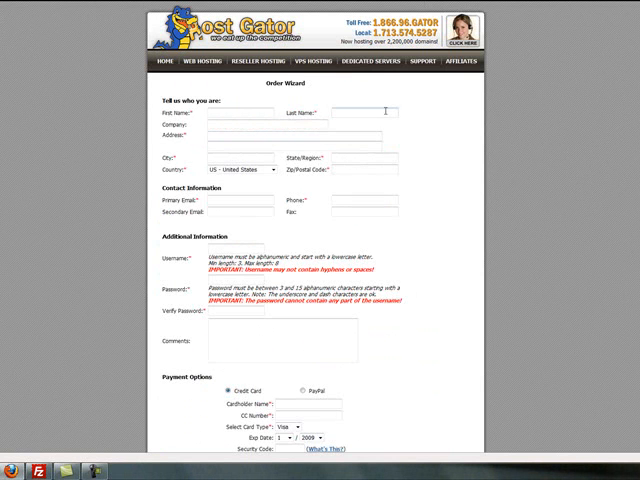